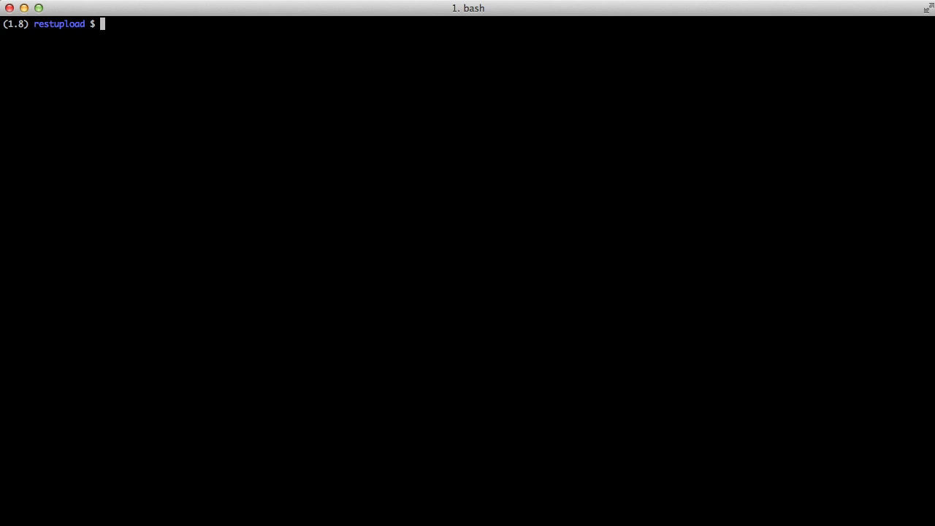
# - Launch Vim on the restupload project and open the api urls.py file
pyautogui.write('vim restupload/')
pyautogui.write(':e')
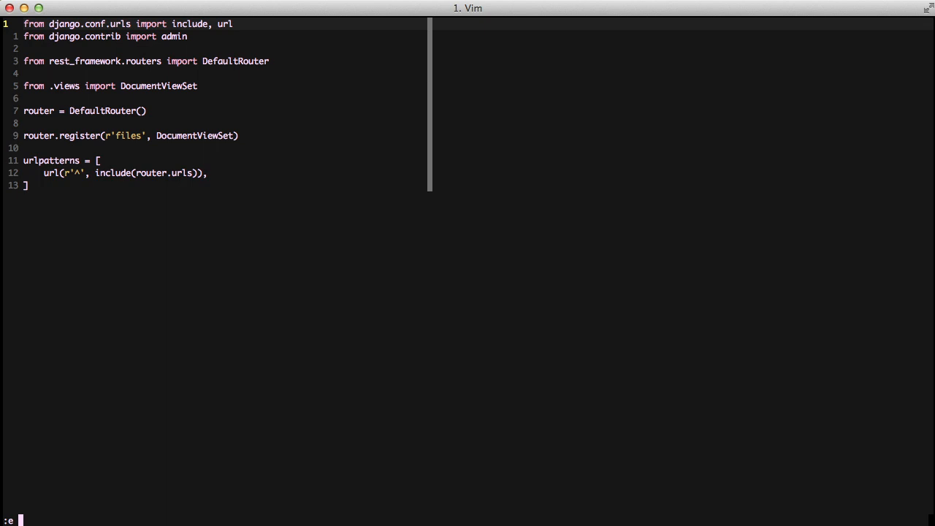
# - Open api/views.py with api/serializers.py and documents/models.py in split panes
pyautogui.press('Return')
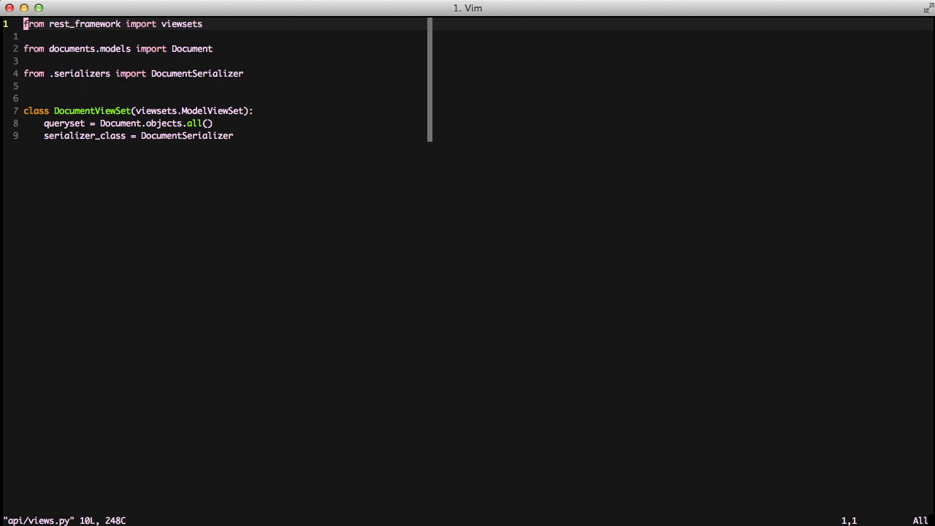
pyautogui.write(':vsp')
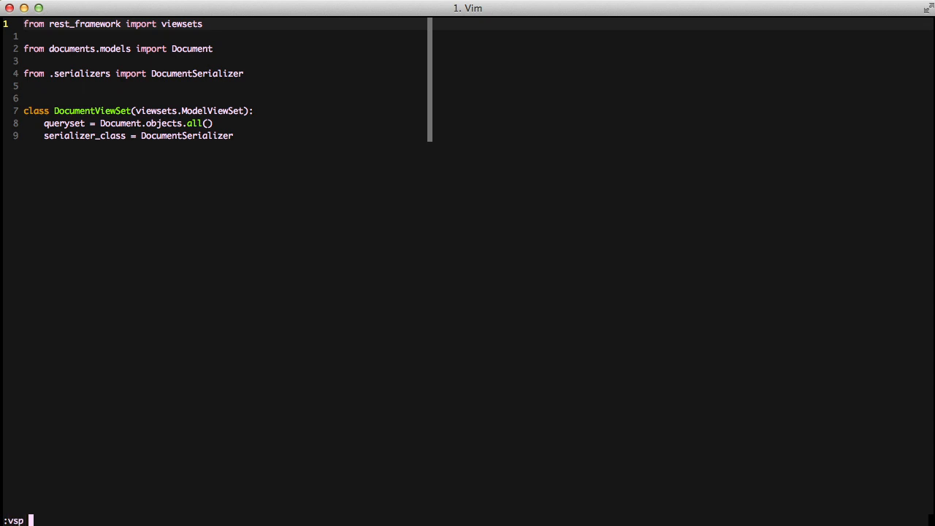
pyautogui.write('api/ser')
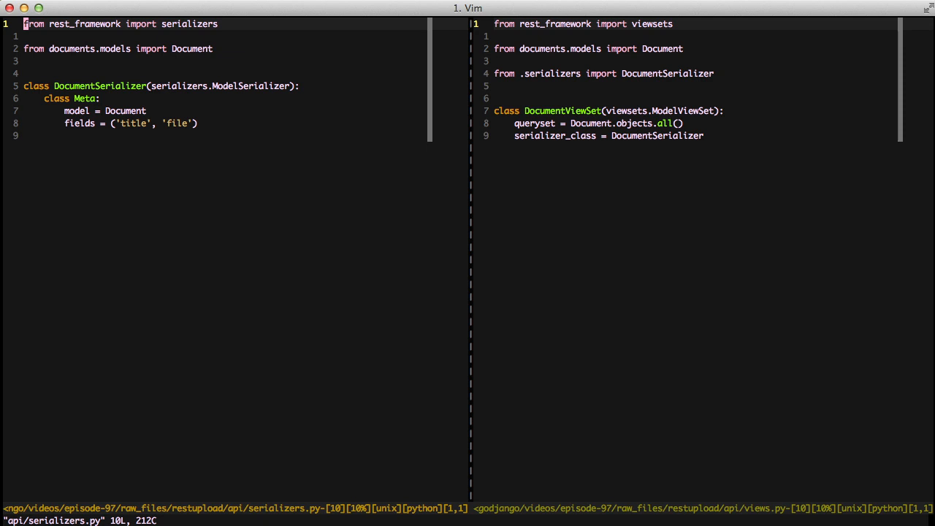
pyautogui.write(':sp documents/models.py')
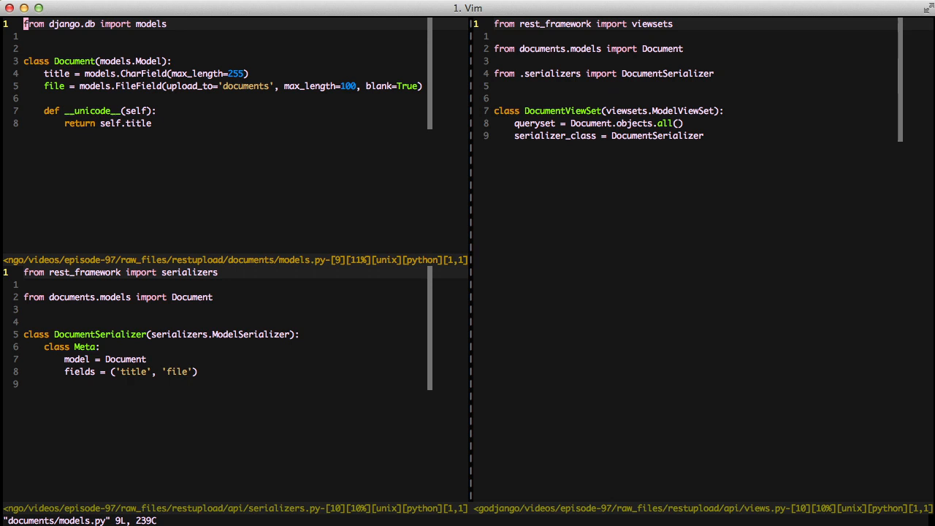
pyautogui.write(':tabe')
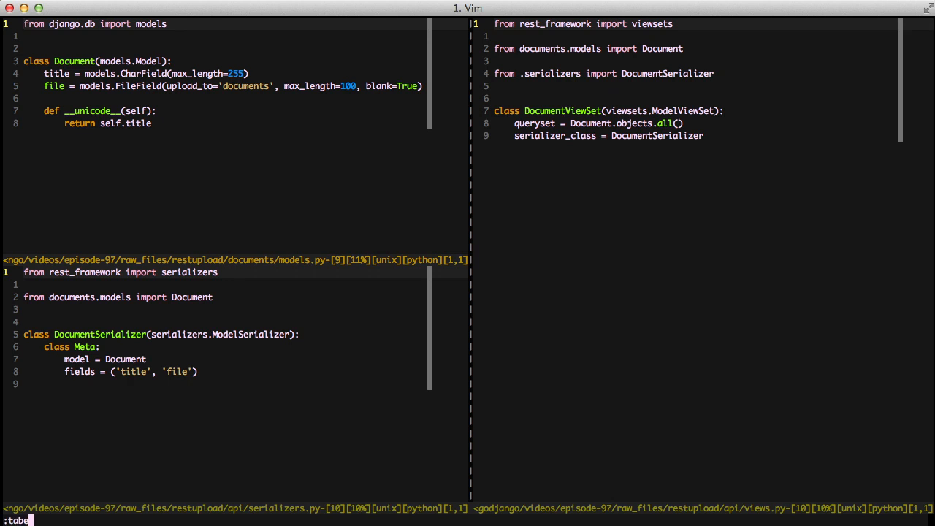
# - Open templates/index.html in a new tab and step through its title, file and submit inputs
pyautogui.write('templates/index.html')
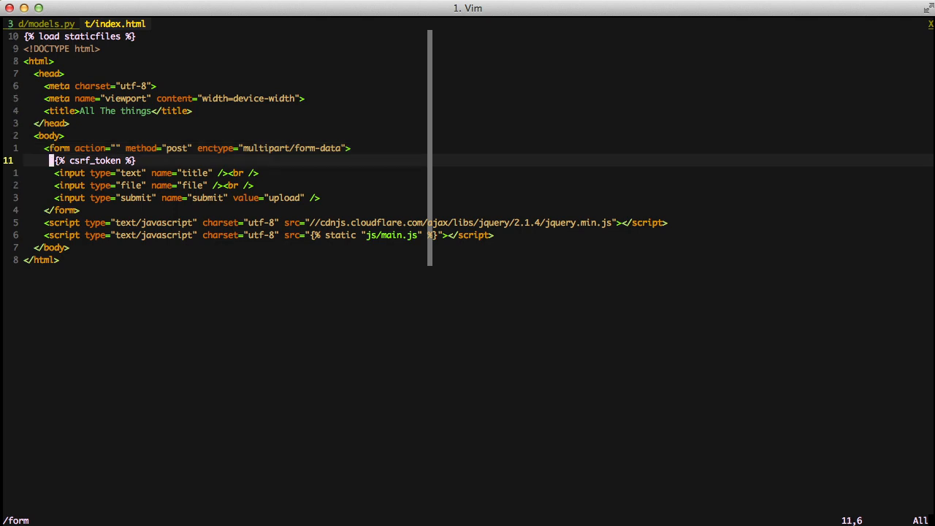
pyautogui.press('j')
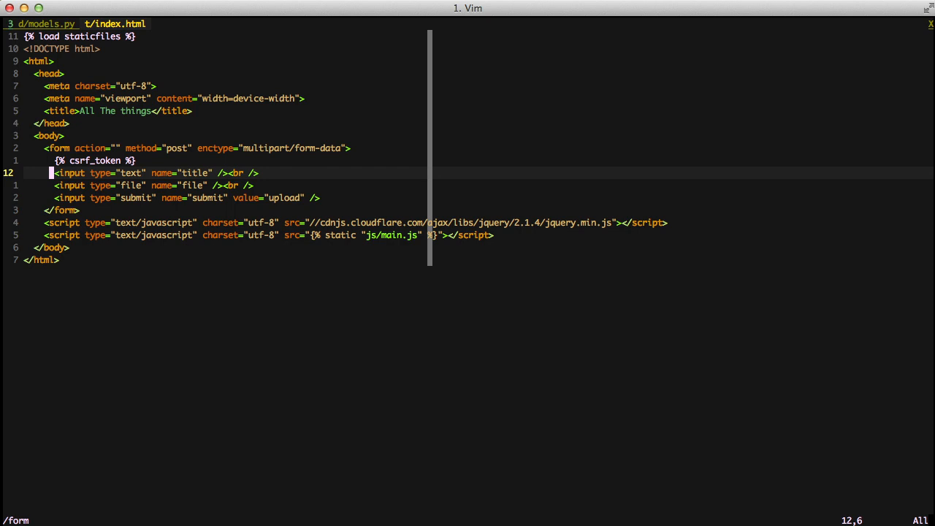
pyautogui.press('j')
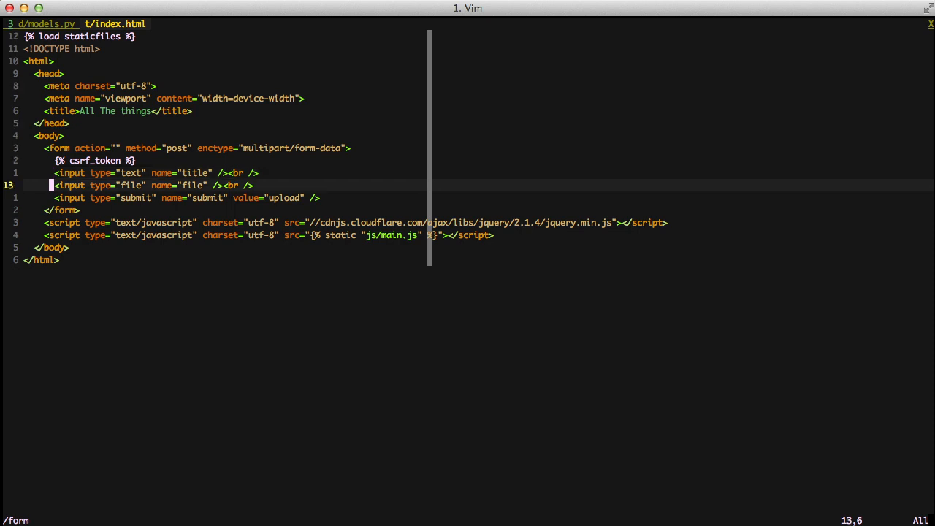
pyautogui.press('j')
pyautogui.write(':qa!')
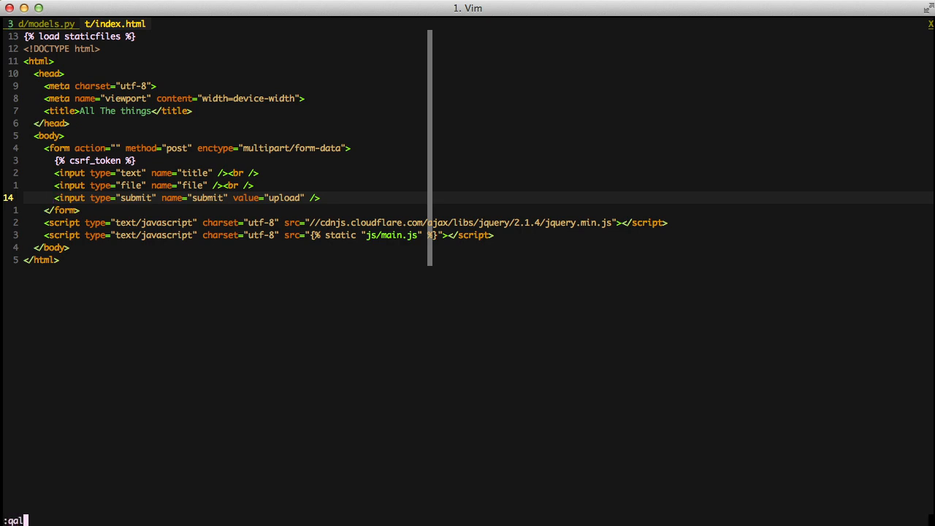
pyautogui.press('Return')
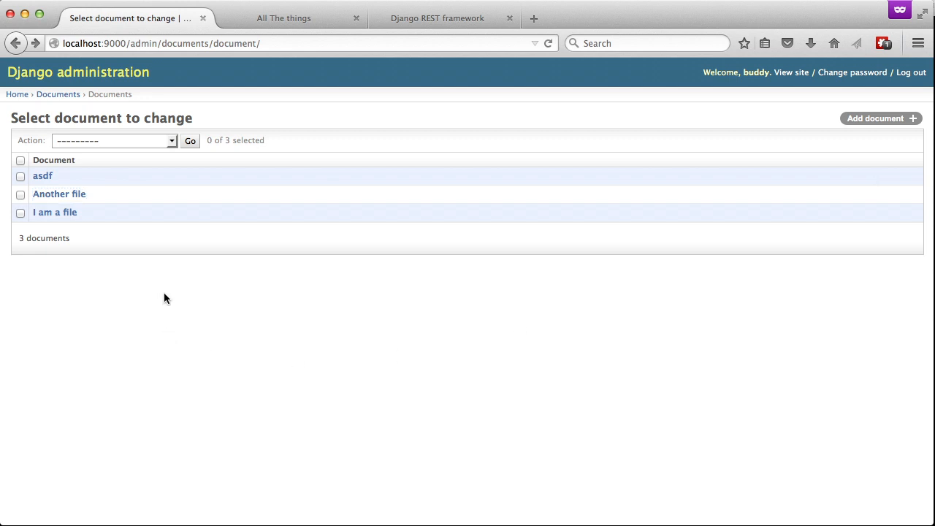
# - Switch Firefox to the Django REST framework Document List for /api/files/
pyautogui.click(284, 17)
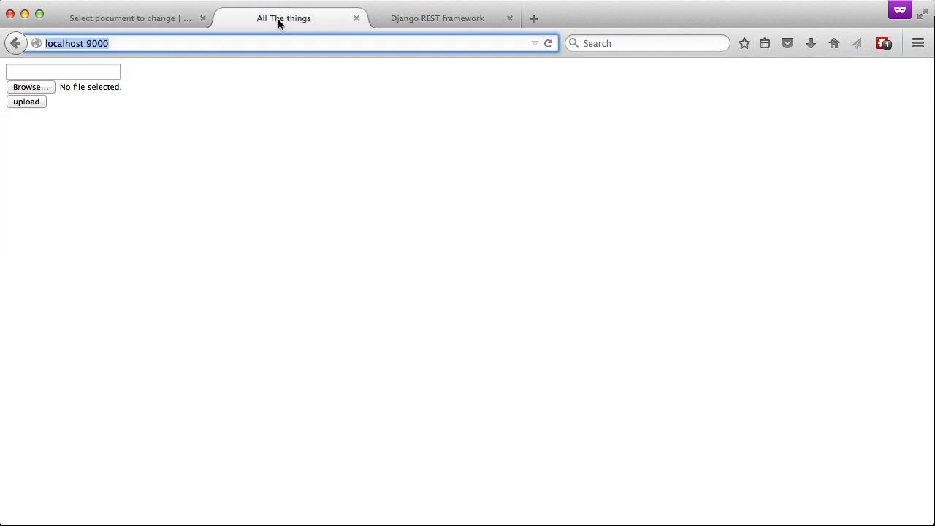
pyautogui.moveTo(291, 18)
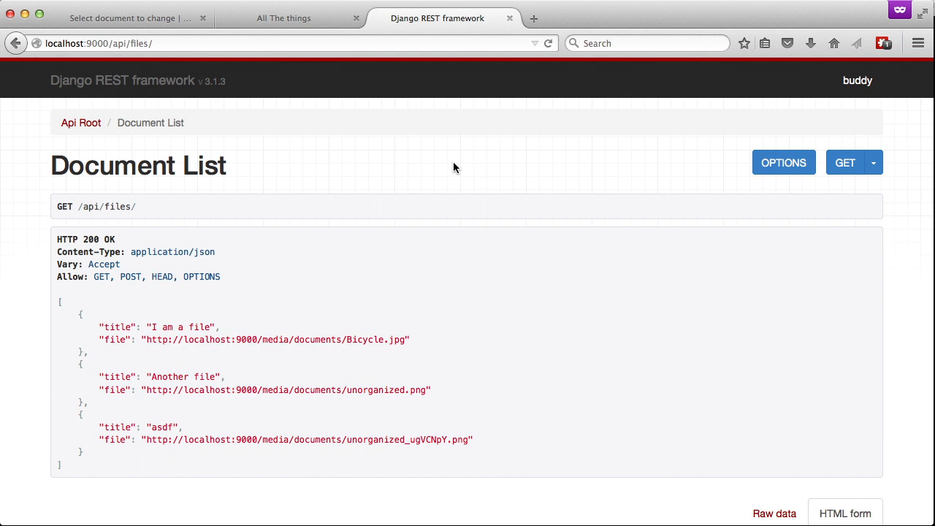
pyautogui.moveTo(467, 168)
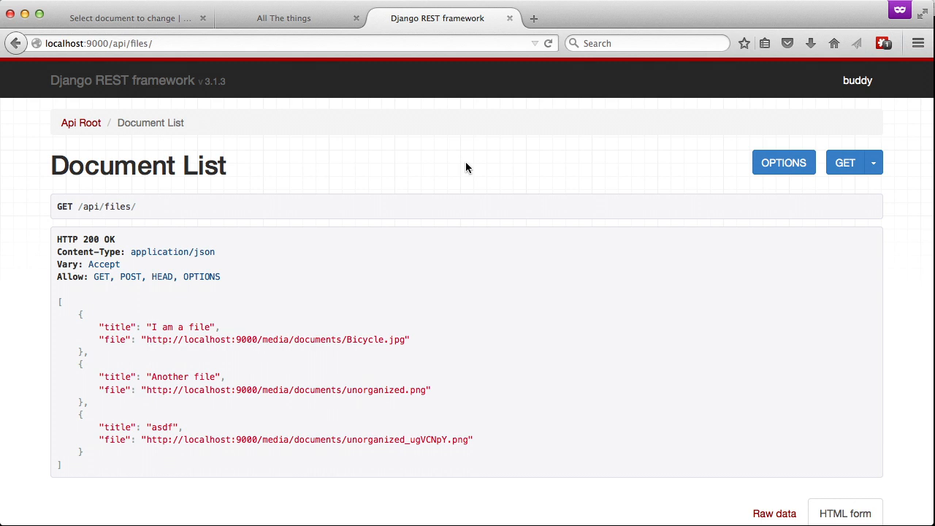
pyautogui.moveTo(784, 162)
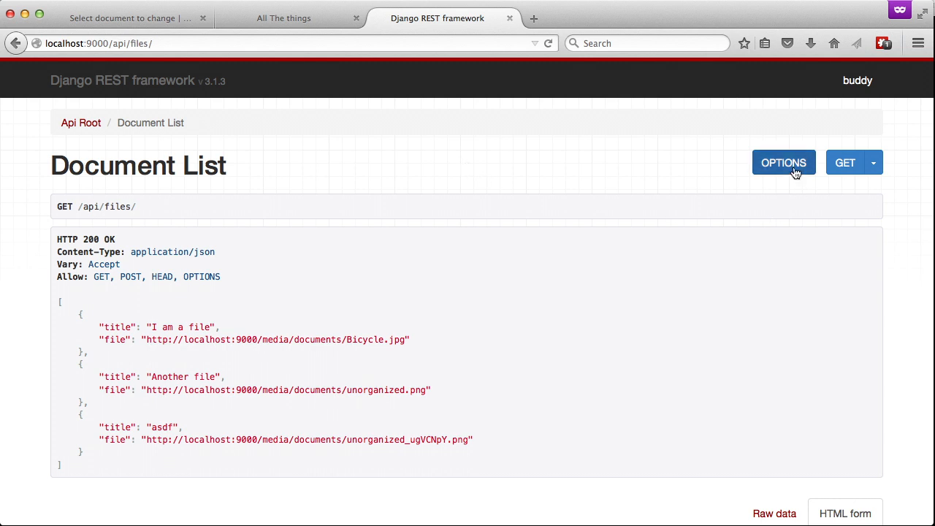
# - Request OPTIONS for /api/files/ and scroll to its multipart/form-data parsers
pyautogui.click(783, 162)
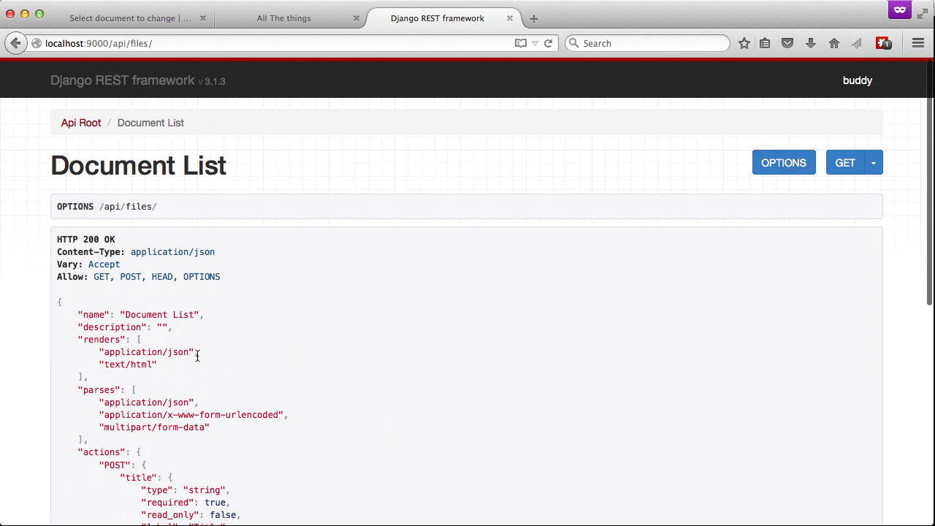
pyautogui.moveTo(208, 394)
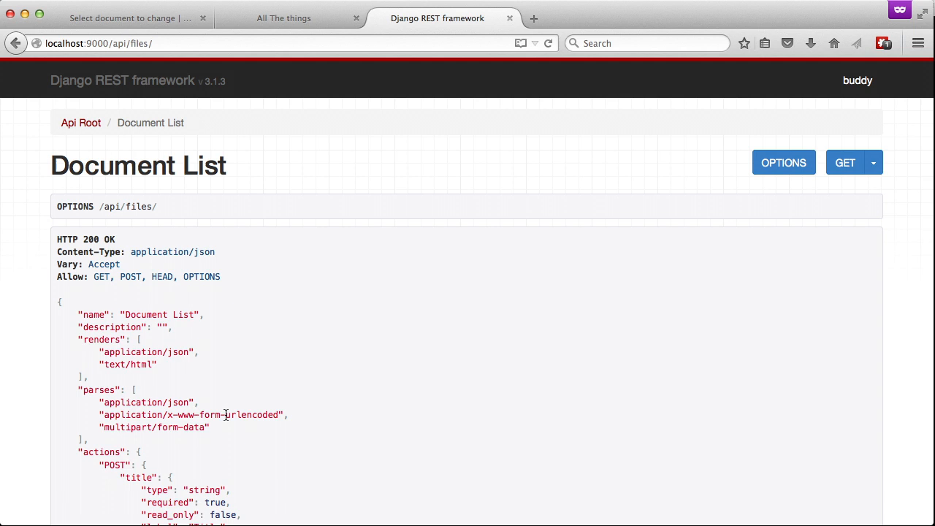
pyautogui.moveTo(227, 411)
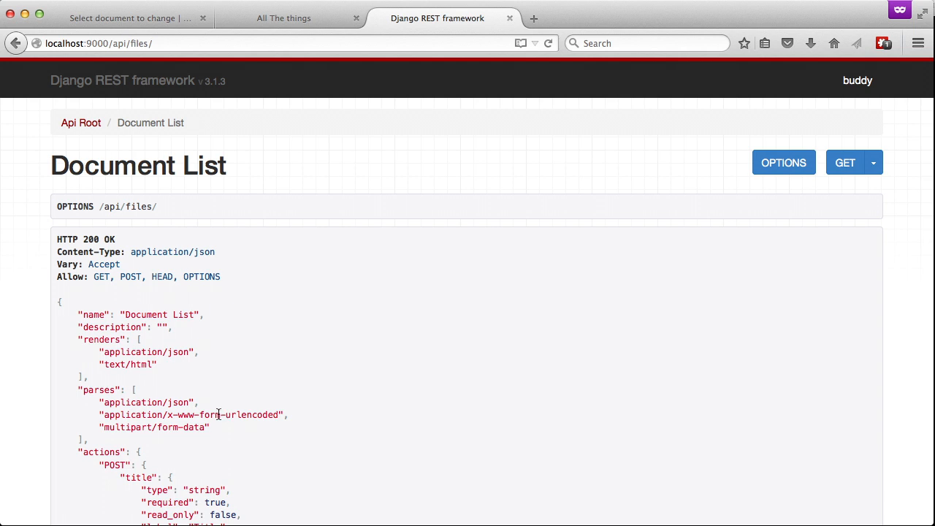
pyautogui.scroll(-3)
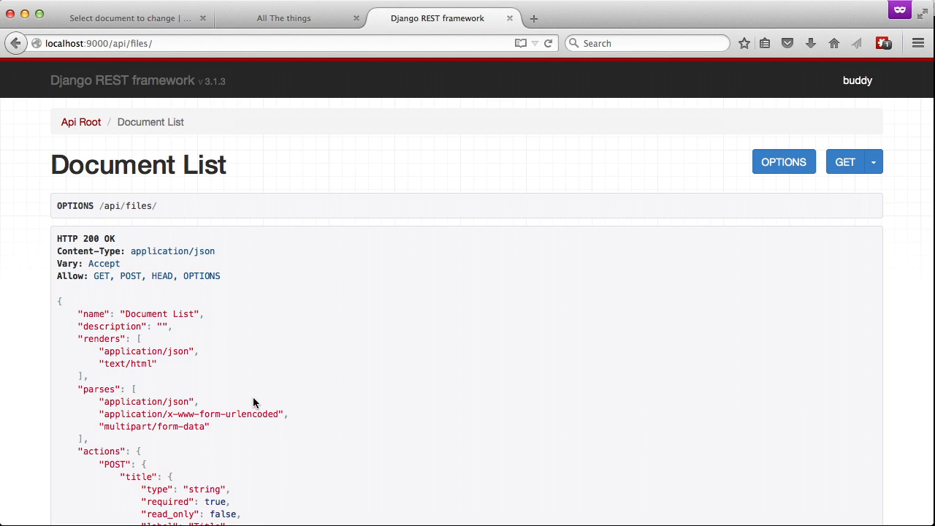
# - Post a new document titled 'Image 1' with the file fb.png
pyautogui.click(844, 162)
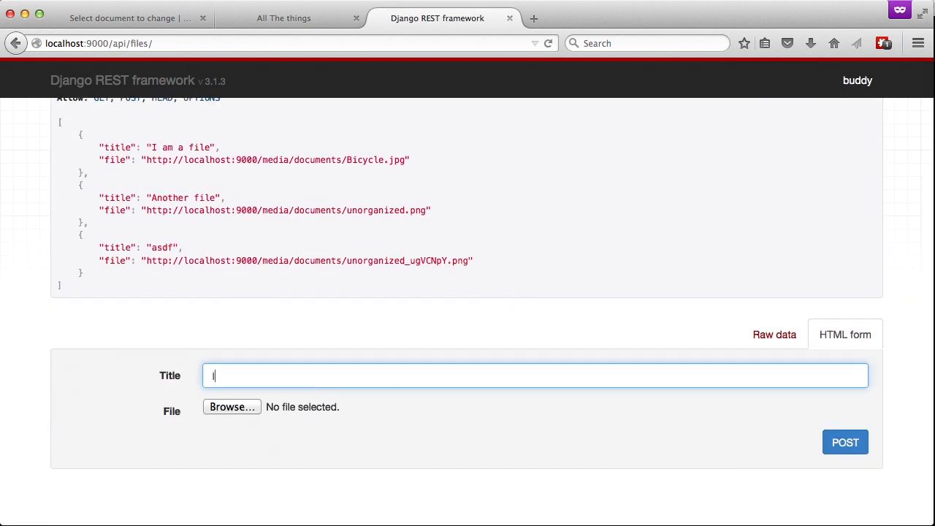
pyautogui.write('Image 1')
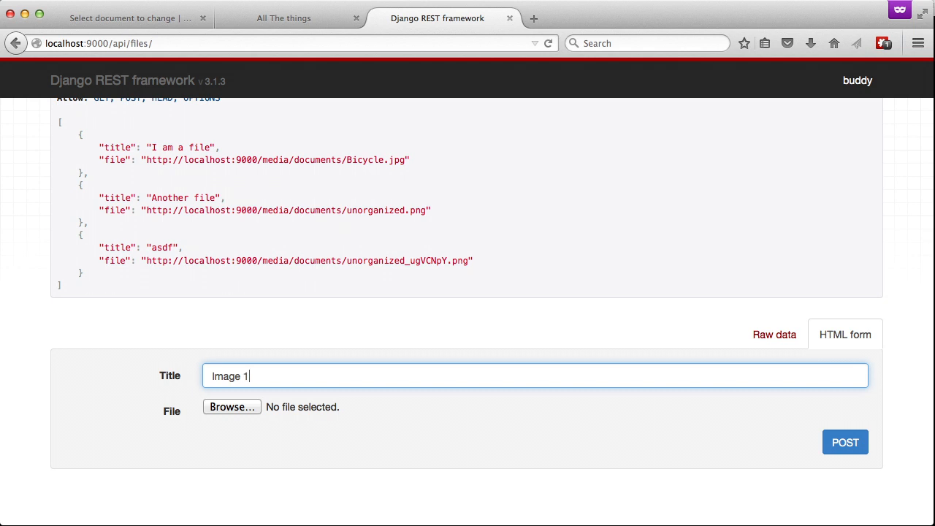
pyautogui.click(231, 407)
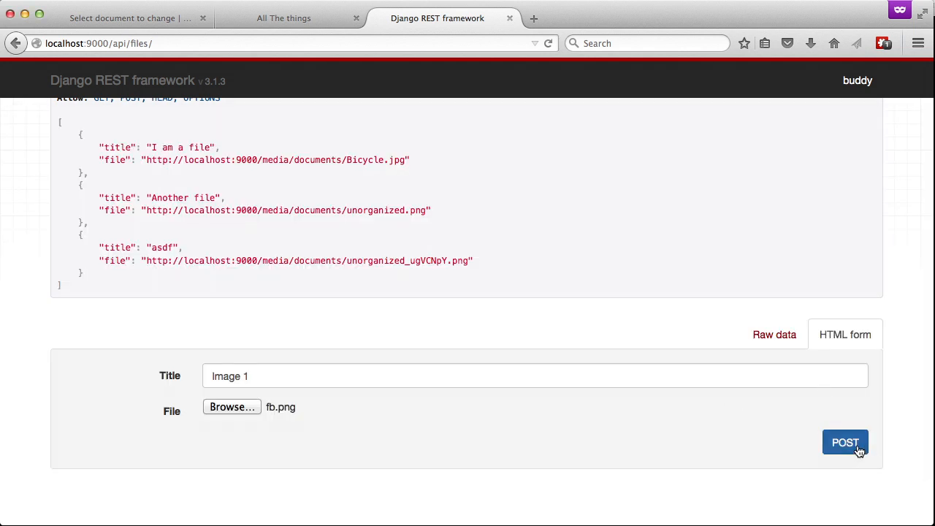
pyautogui.click(845, 442)
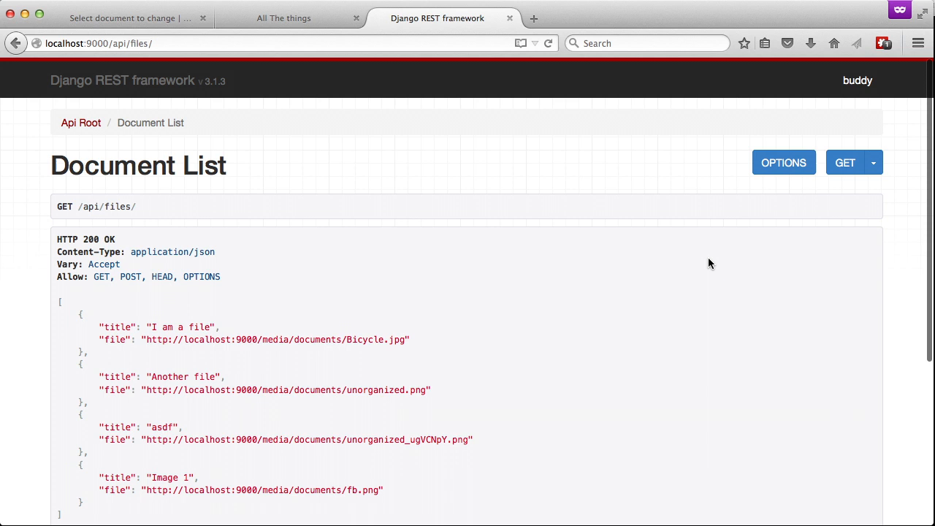
pyautogui.scroll(-3)
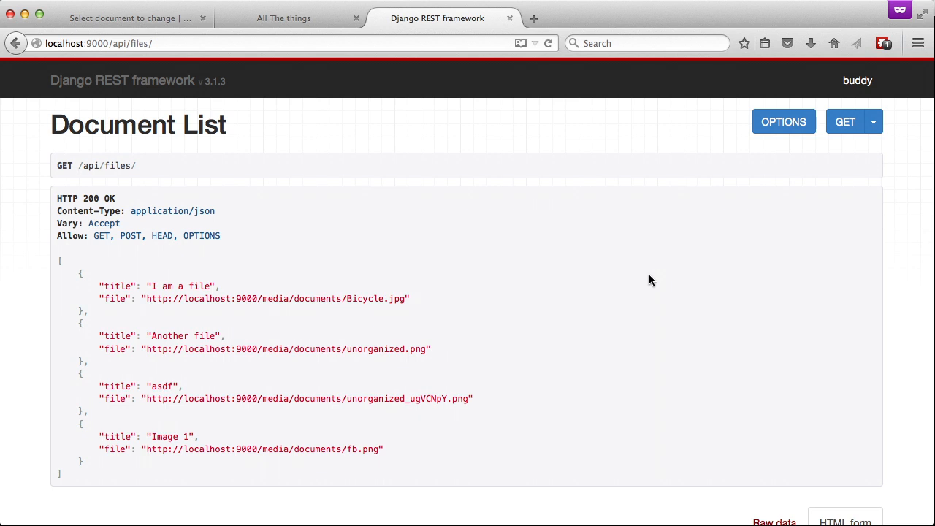
pyautogui.moveTo(661, 279)
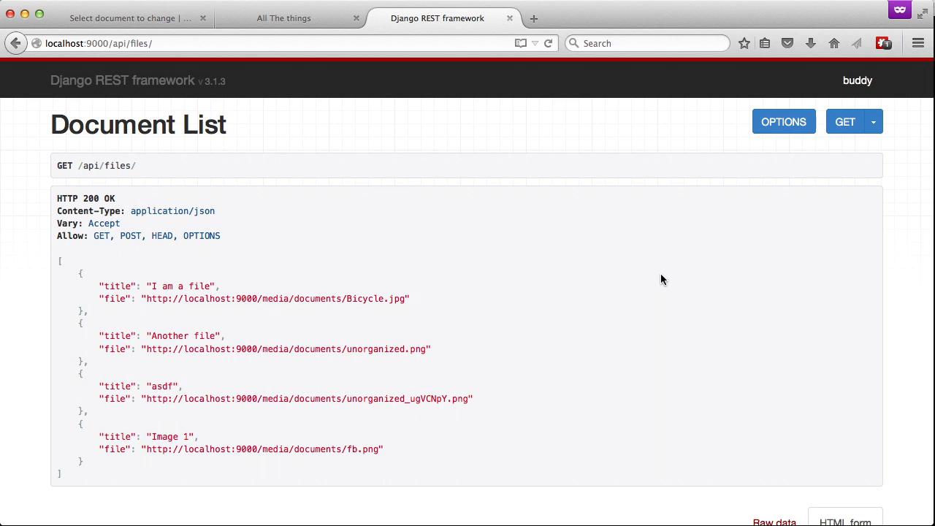
pyautogui.moveTo(658, 277)
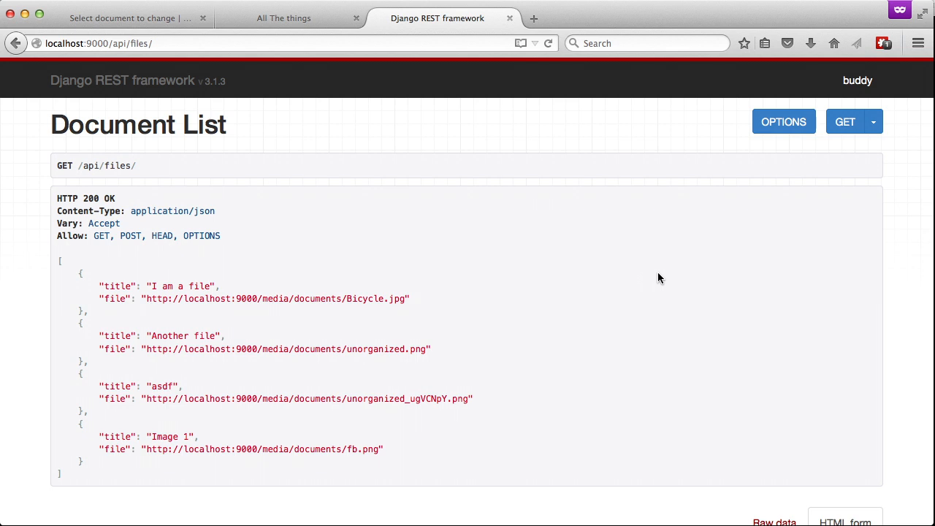
# - Switch to Terminal and open static/js/main.js in Vim
pyautogui.click(284, 18)
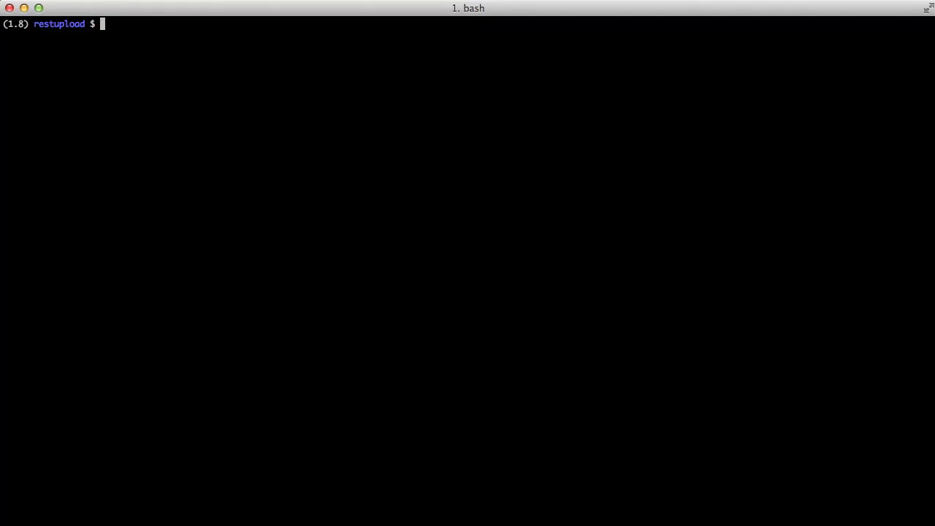
pyautogui.write('vim')
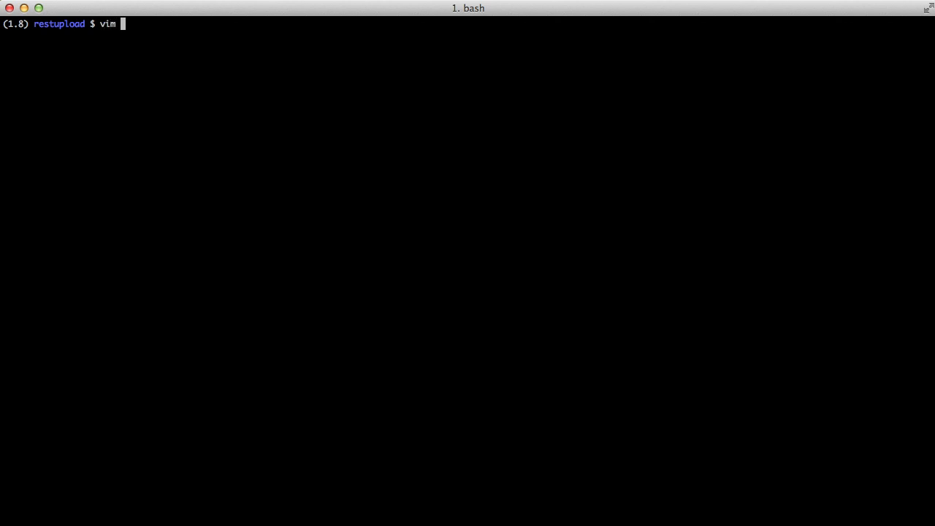
pyautogui.write('static/m')
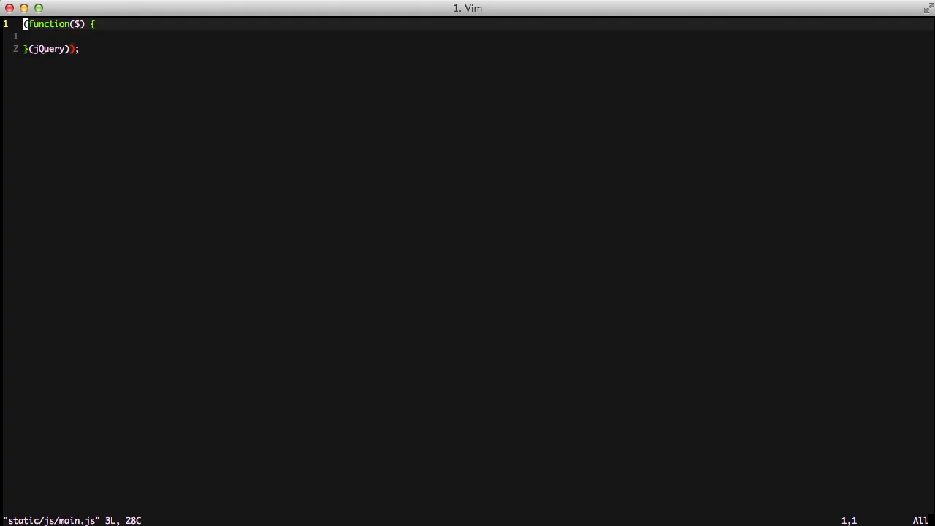
# - Add $('form').submit(function(event){ event.preventDefault(); }) inside the jQuery wrapper
pyautogui.write("$('")
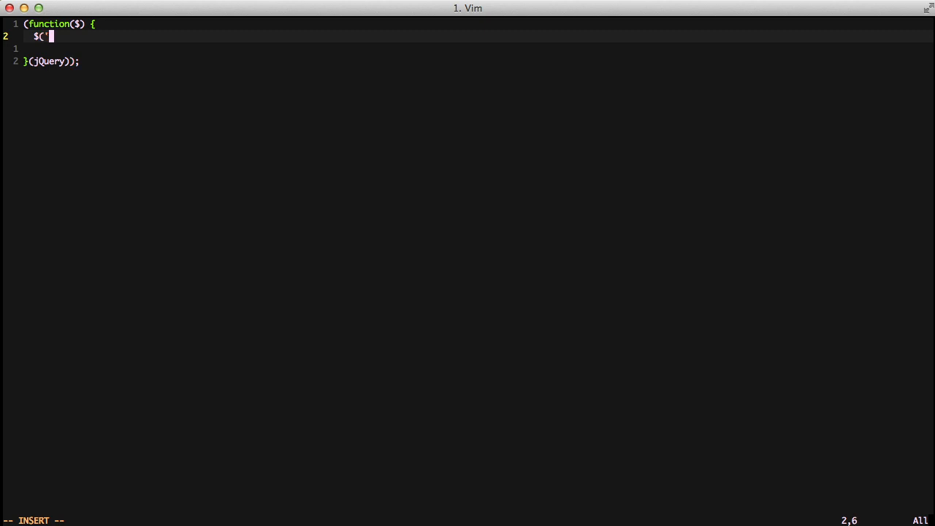
pyautogui.write("form').submit(")
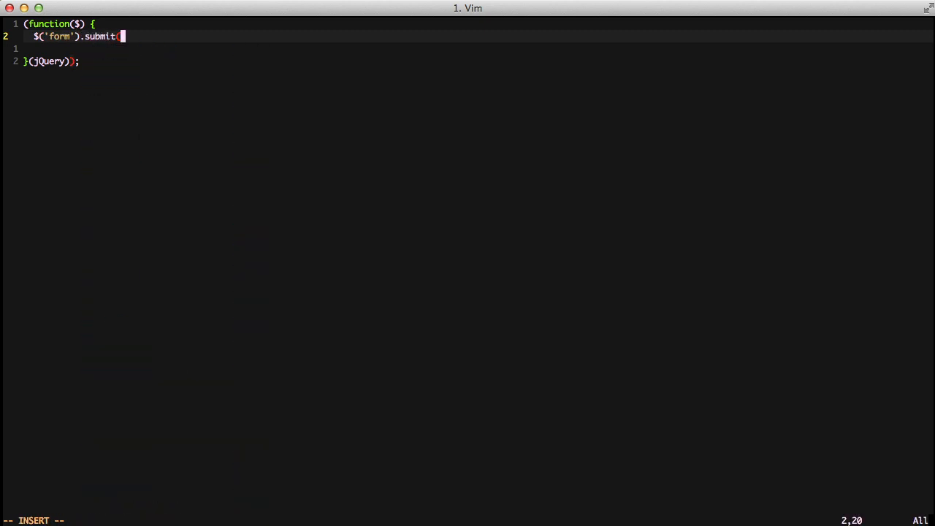
pyautogui.write('function(event){')
pyautogui.click(478, 48)
pyautogui.write('event.')
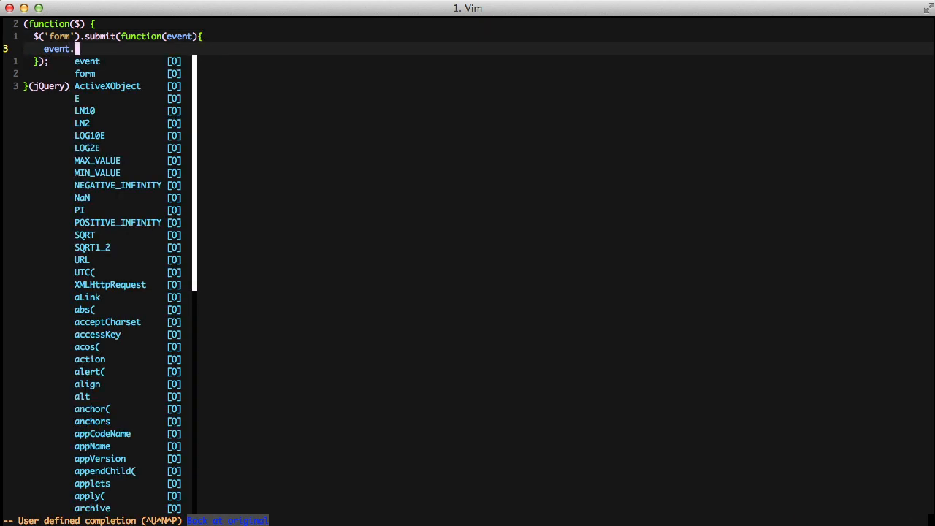
pyautogui.write('preve')
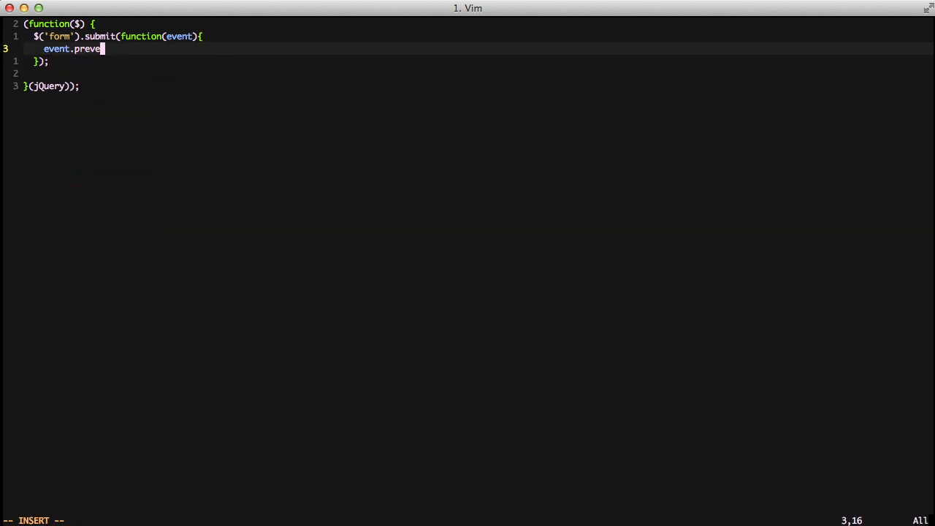
pyautogui.write('ntDefault();')
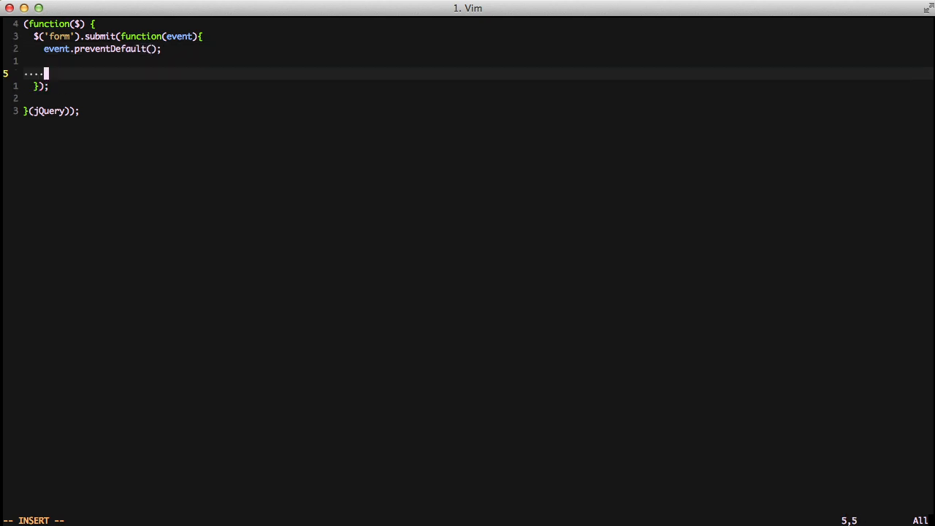
# - Add var data = new FormData(this); below preventDefault in the submit handler
pyautogui.write('var data = new FormDa')
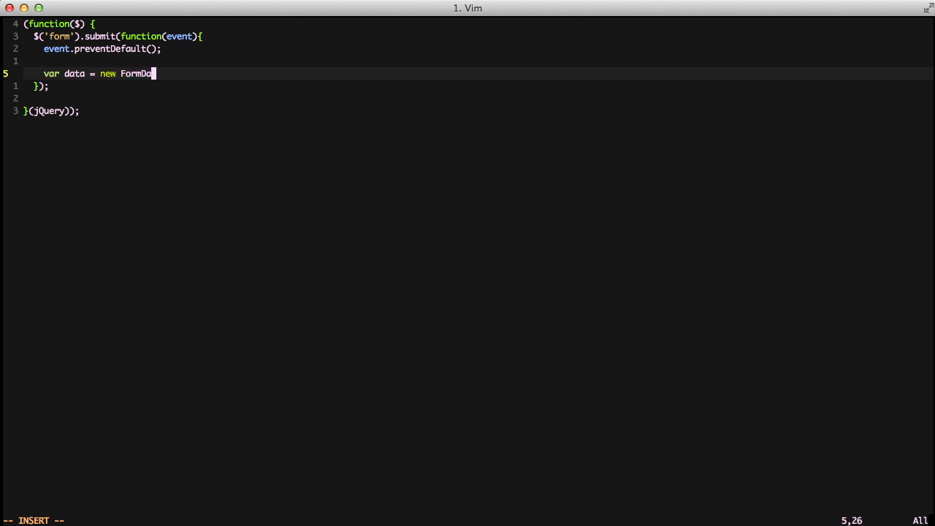
pyautogui.write('(this')
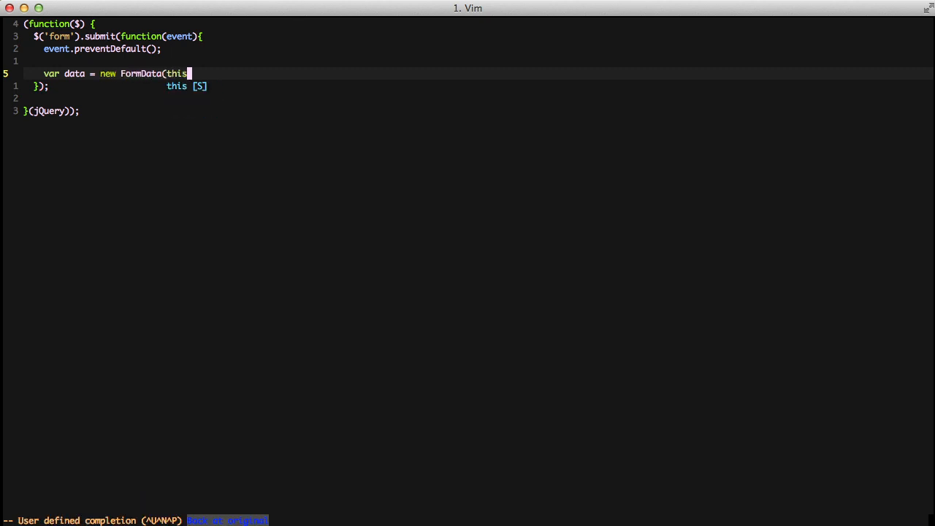
pyautogui.write(');')
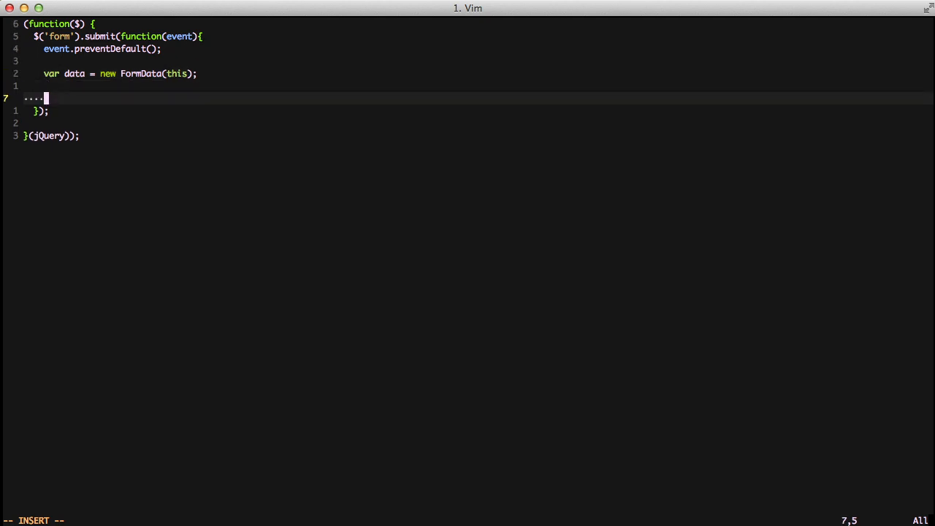
pyautogui.write('$.ajax({')
pyautogui.write('url:')
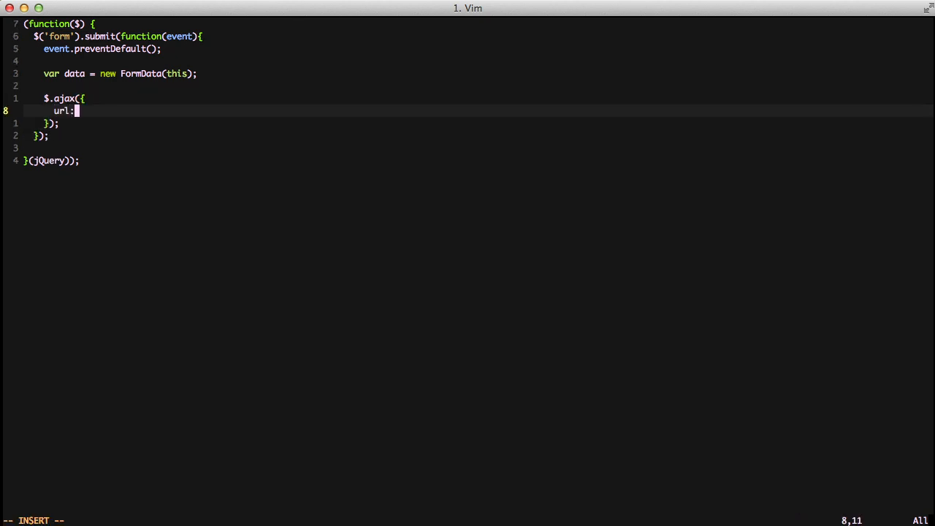
# - Give $.ajax url '/api/files/', type POST, and contentType and processData false
pyautogui.write("'/api/files/',")
pyautogui.write('content')
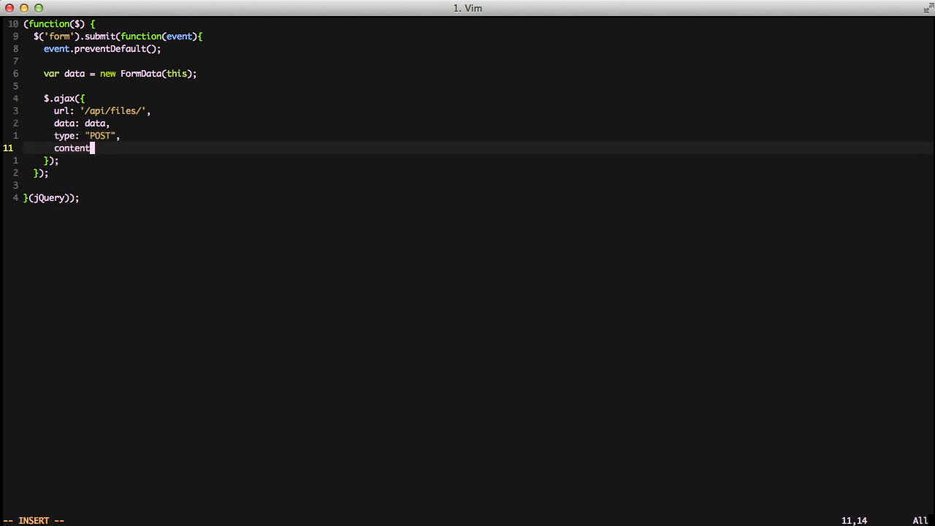
pyautogui.write('Type:')
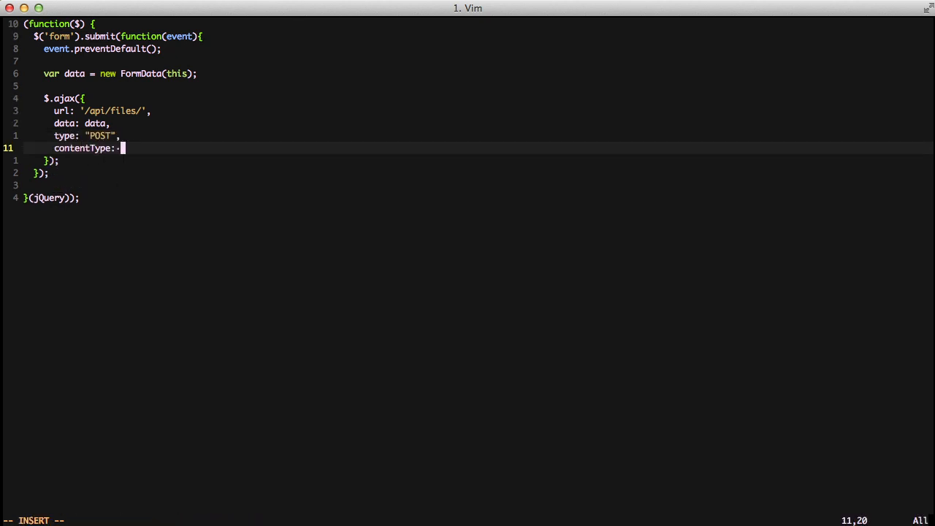
pyautogui.write('false,')
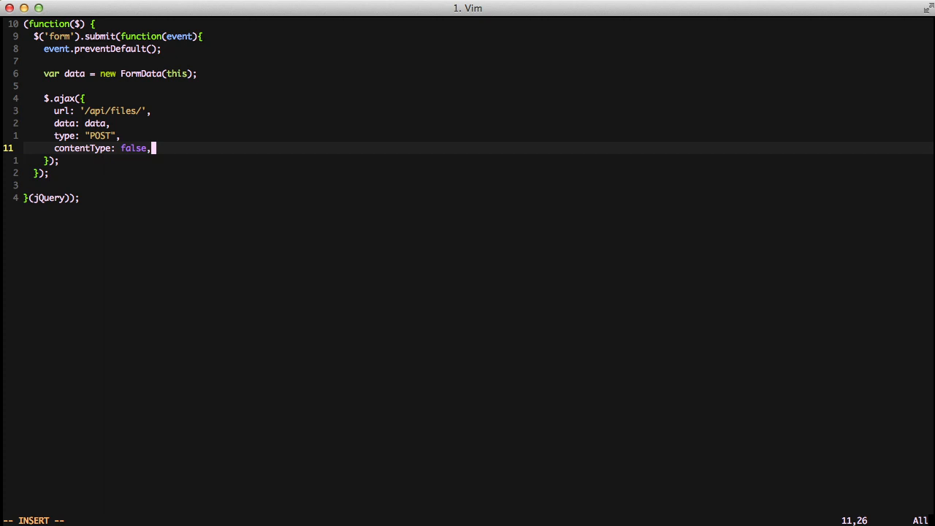
pyautogui.write('pro')
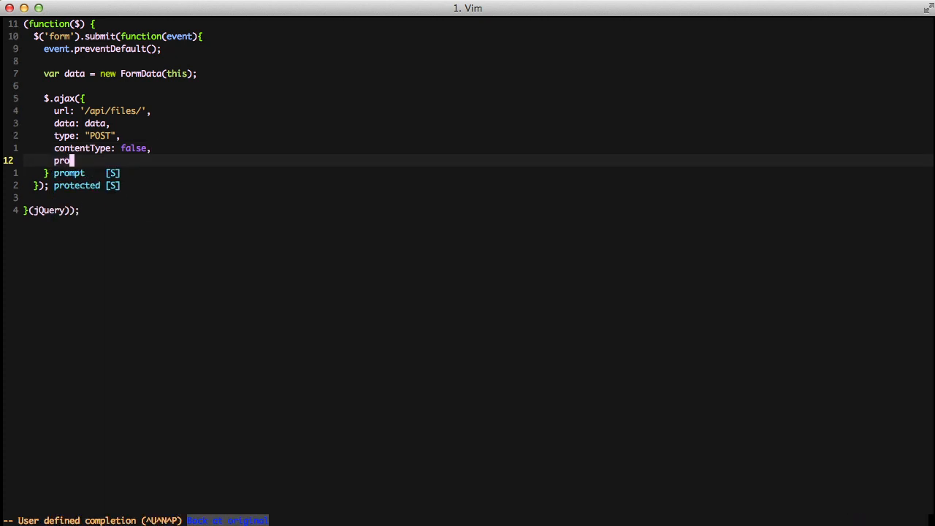
pyautogui.write('cessData:')
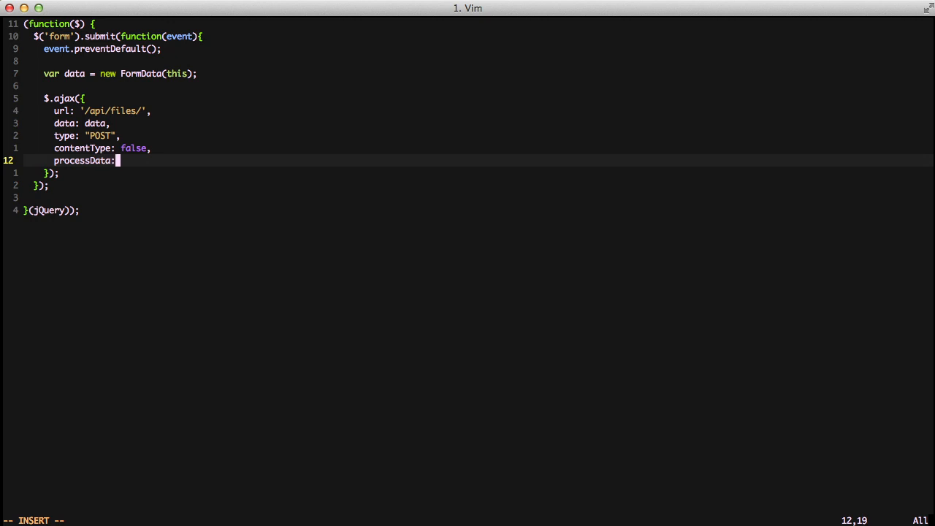
pyautogui.write('false,')
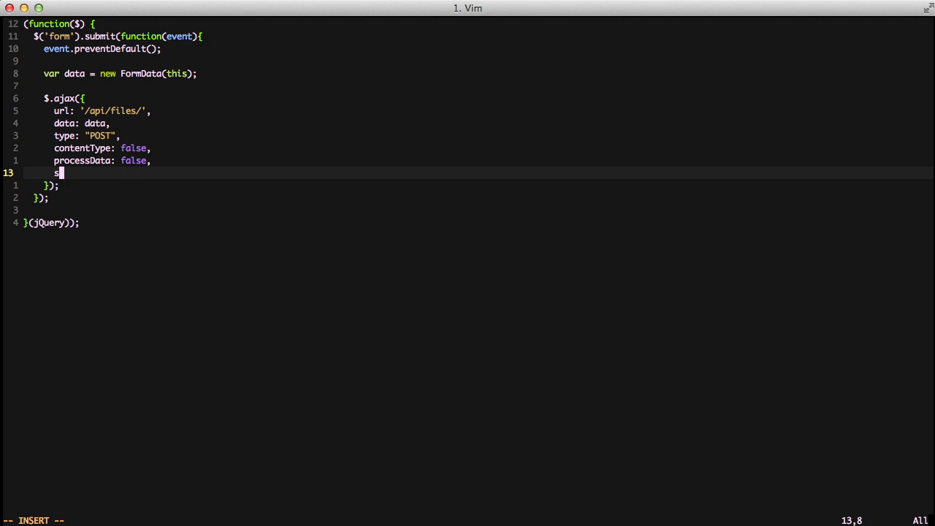
# - Use an action function as both the success and error handlers of $.ajax, then save main.js
pyautogui.write('uccess:')
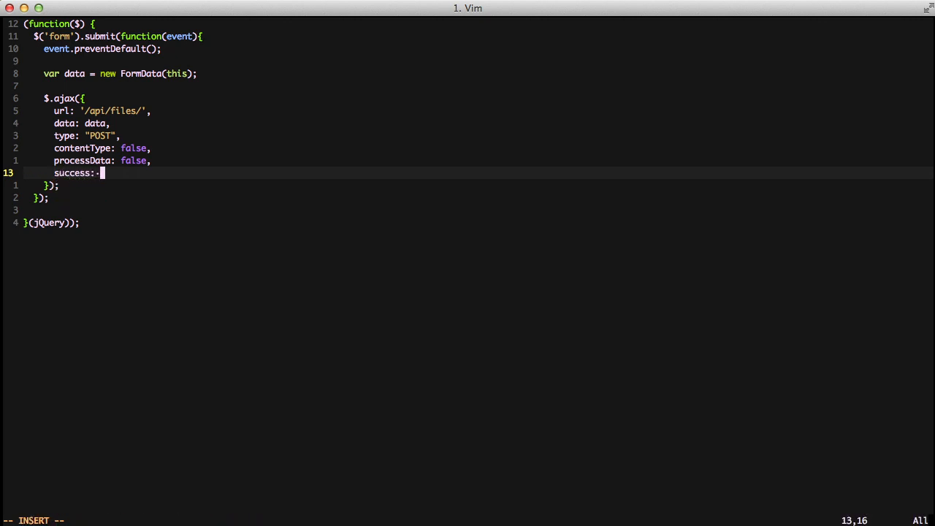
pyautogui.write('actio')
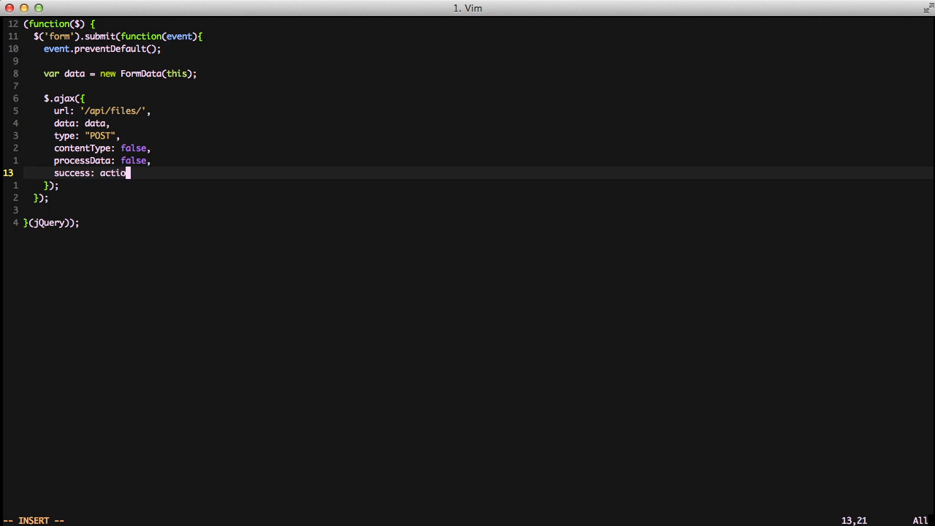
pyautogui.write('n,')
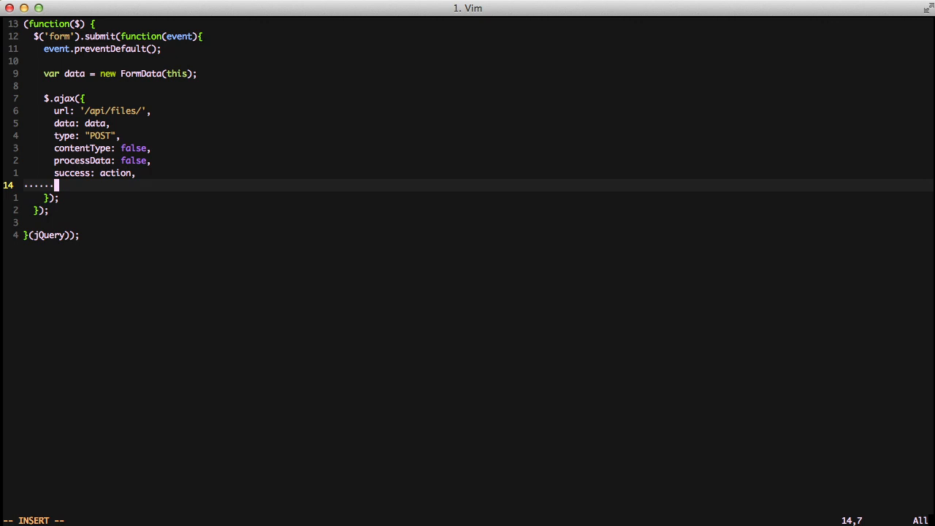
pyautogui.write('err')
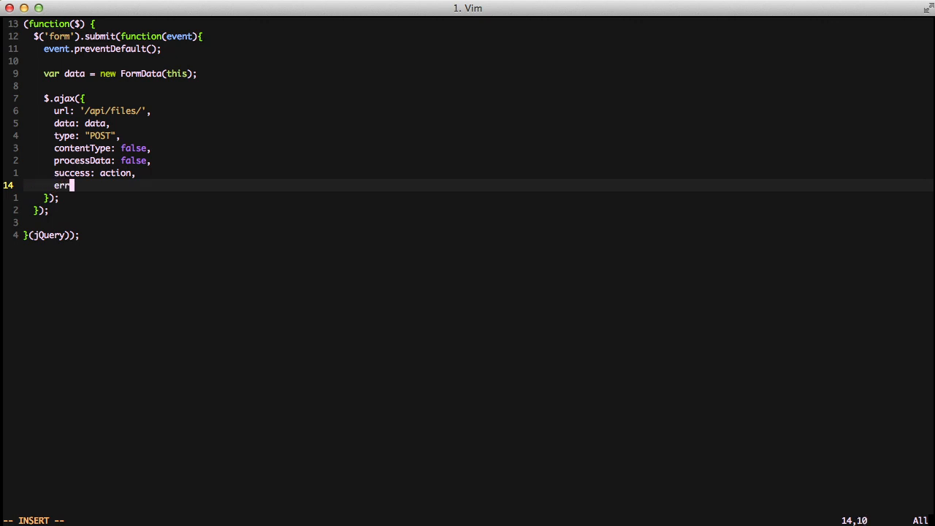
pyautogui.write('or:')
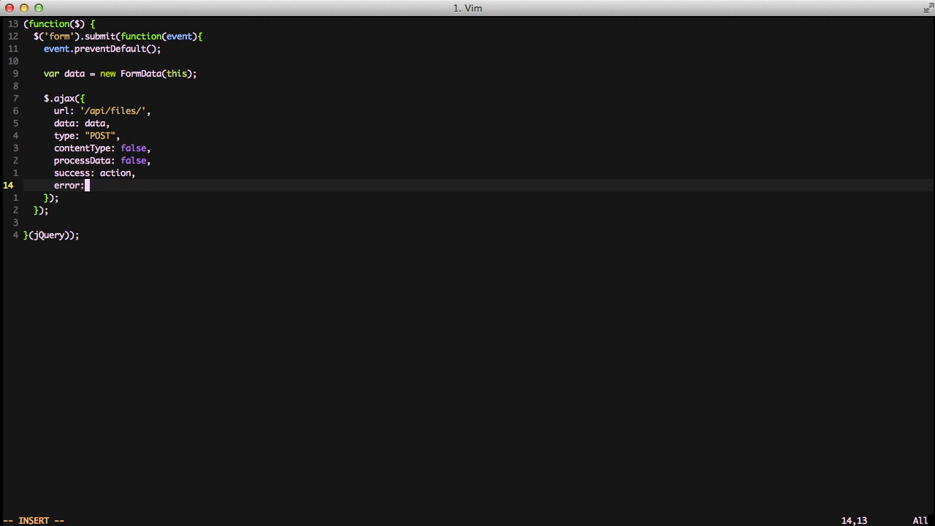
pyautogui.write('action')
pyautogui.click(467, 520)
pyautogui.write(':w')
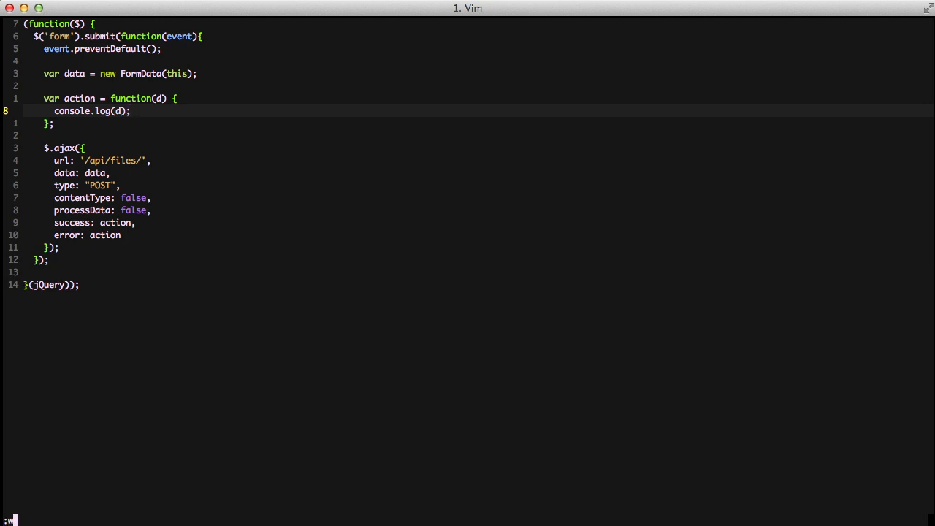
pyautogui.press('Return')
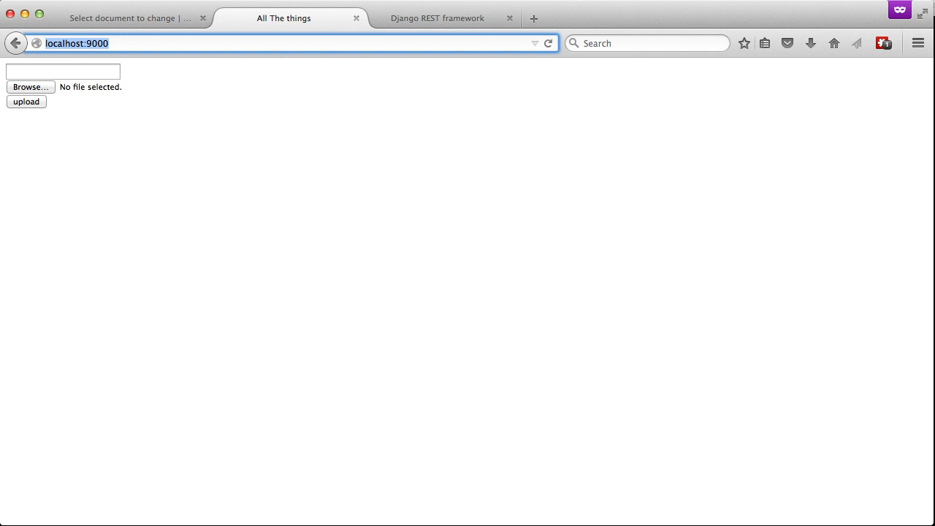
# - Open Firefox's developer tools console beneath the localhost:9000 upload page
pyautogui.press('F12')
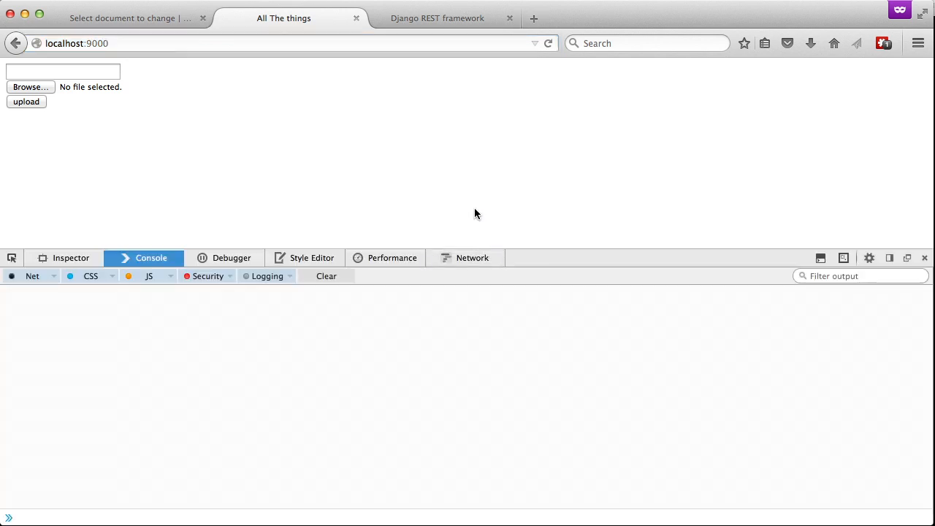
pyautogui.moveTo(450, 219)
pyautogui.write('A real file')
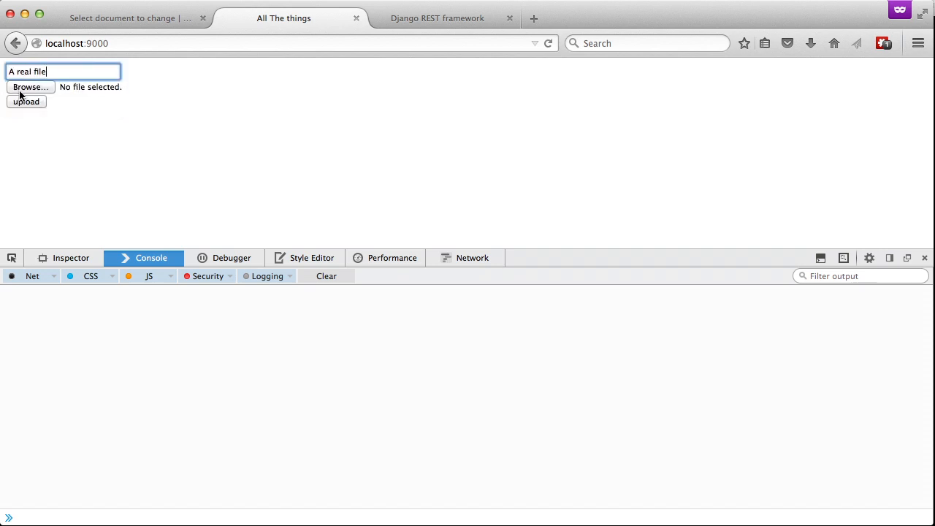
# - Upload episode-66-audio.pdf through the form and view the logged response object
pyautogui.click(30, 87)
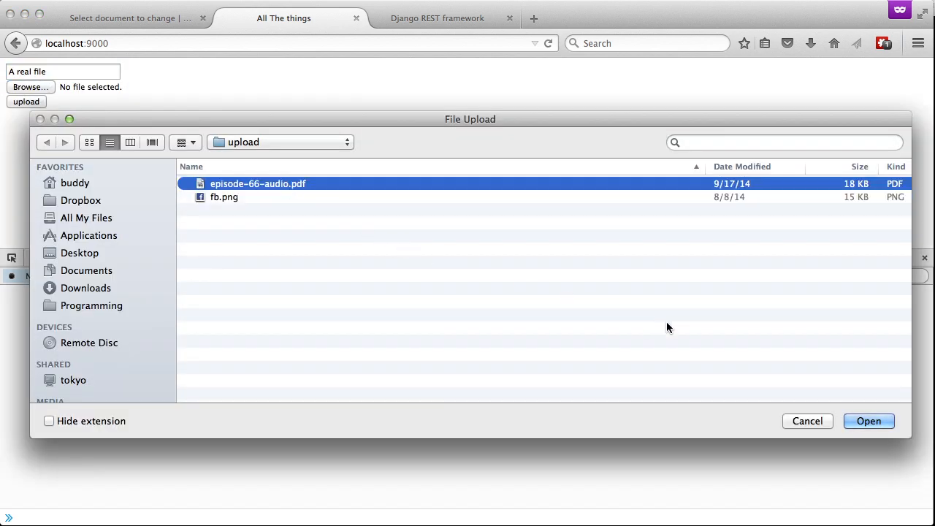
pyautogui.click(869, 421)
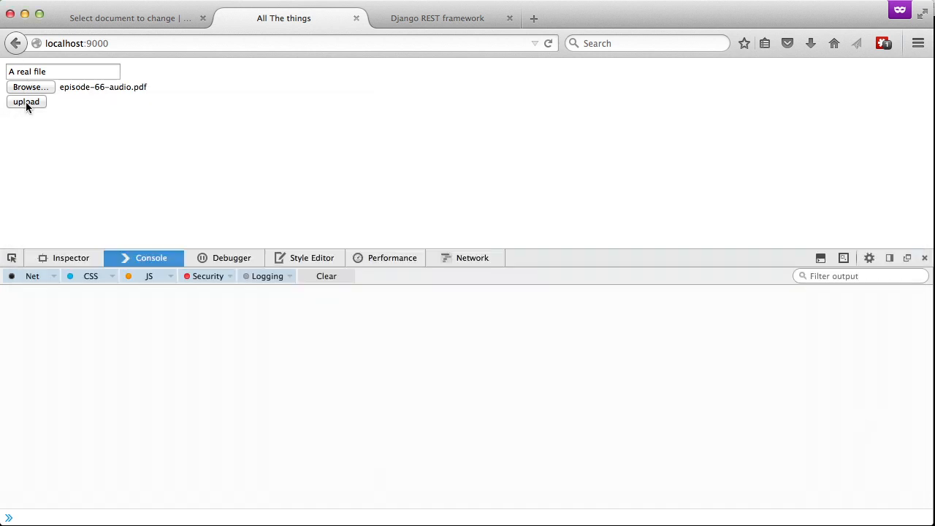
pyautogui.click(25, 102)
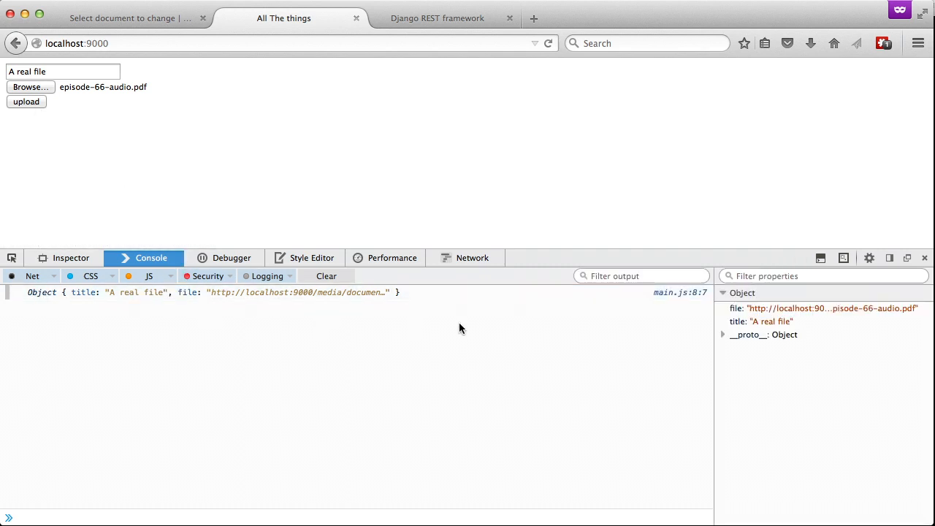
pyautogui.moveTo(771, 321)
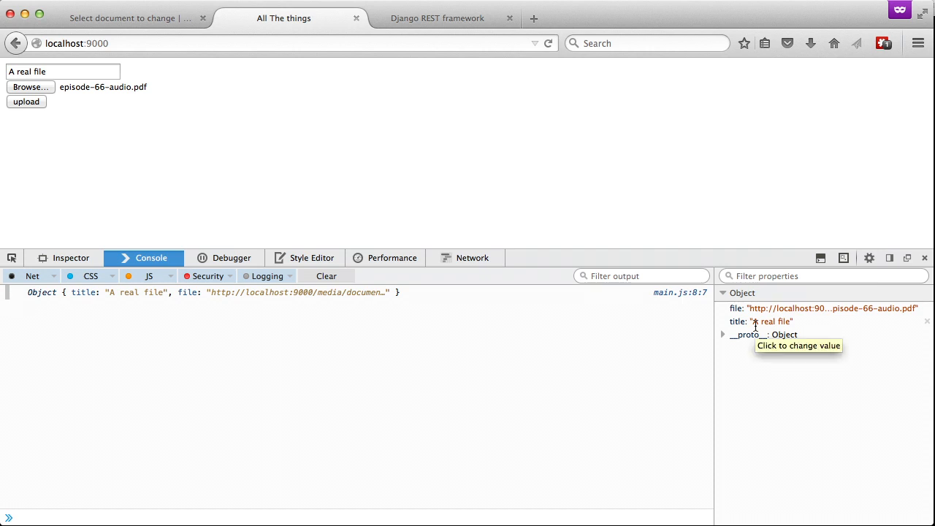